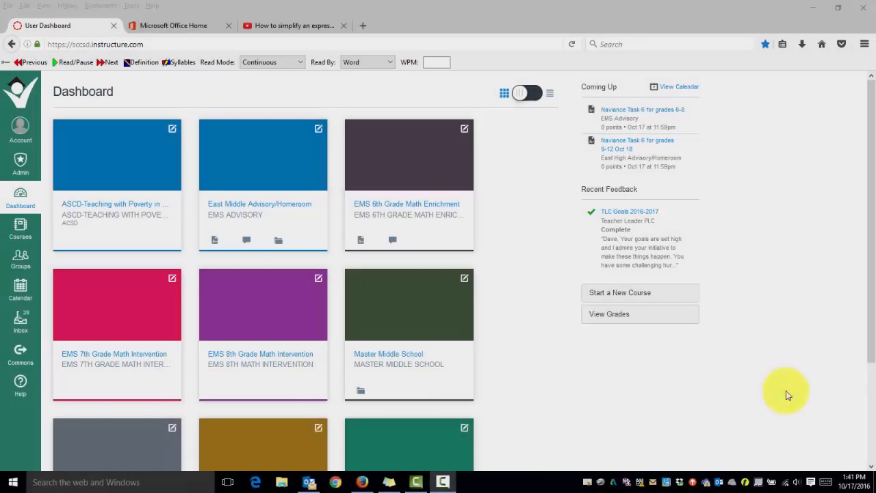
mouse_move(760, 392)
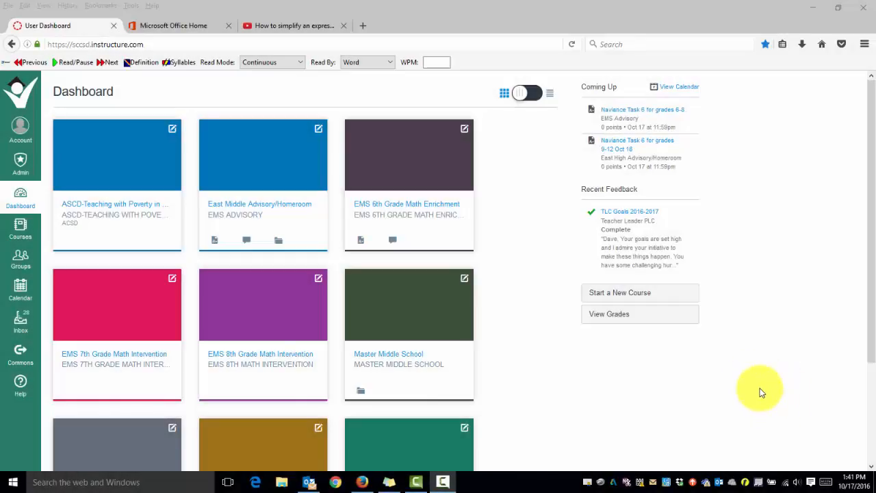
mouse_move(379, 368)
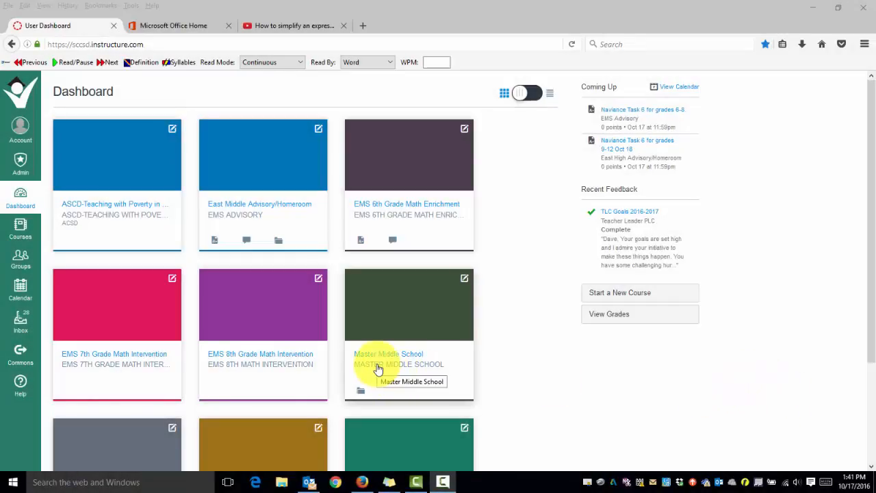
mouse_move(170, 350)
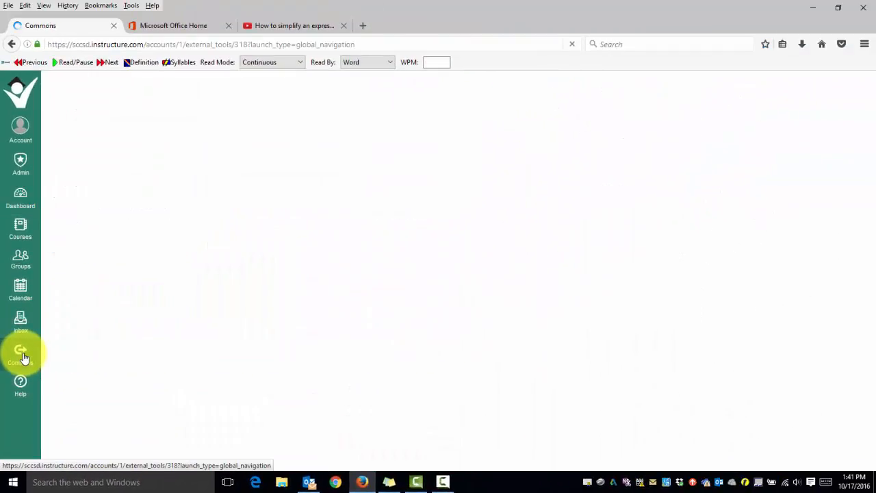
Search Commons for "Simplifying Expressions", returning 715 public resources.
click(20, 353)
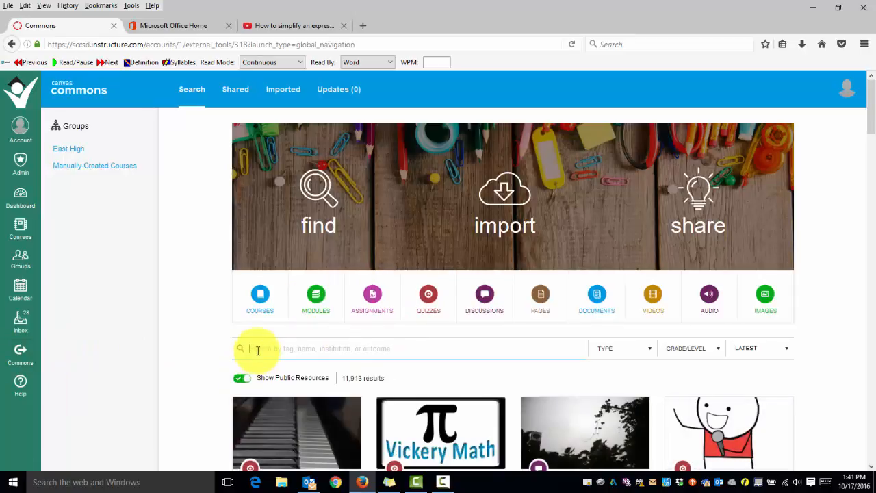
text(Simp)
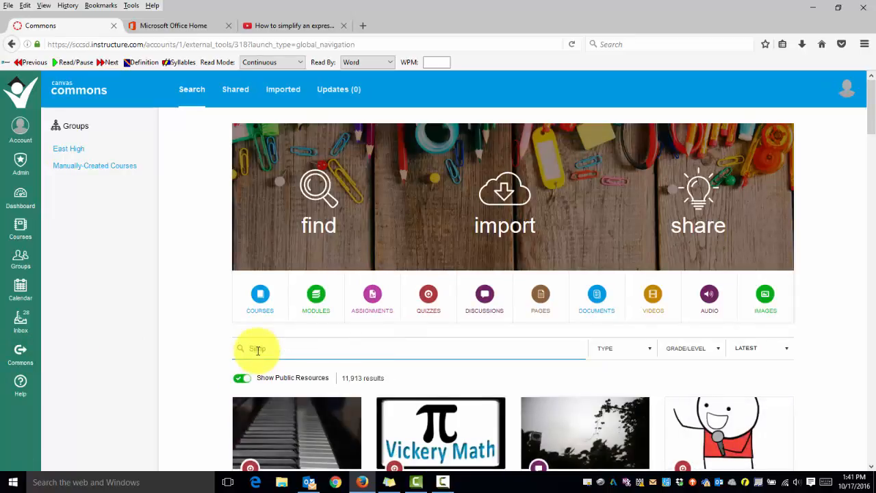
text(Simplifying Expressions)
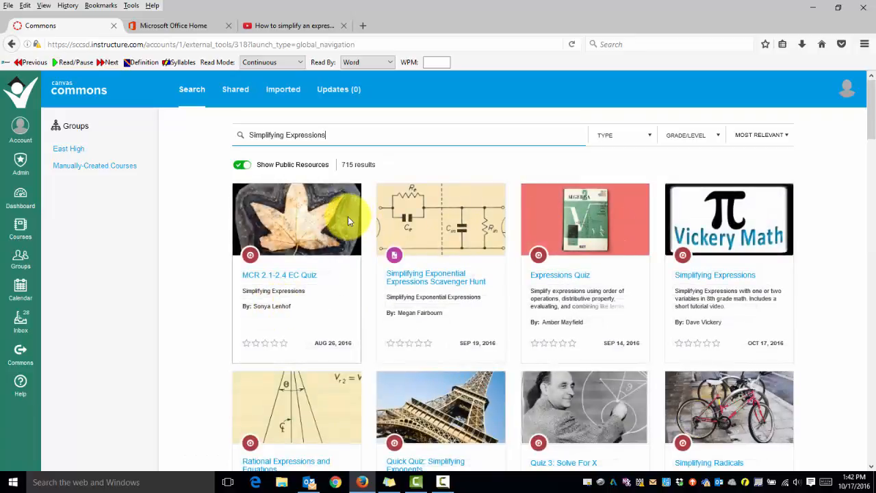
mouse_move(673, 236)
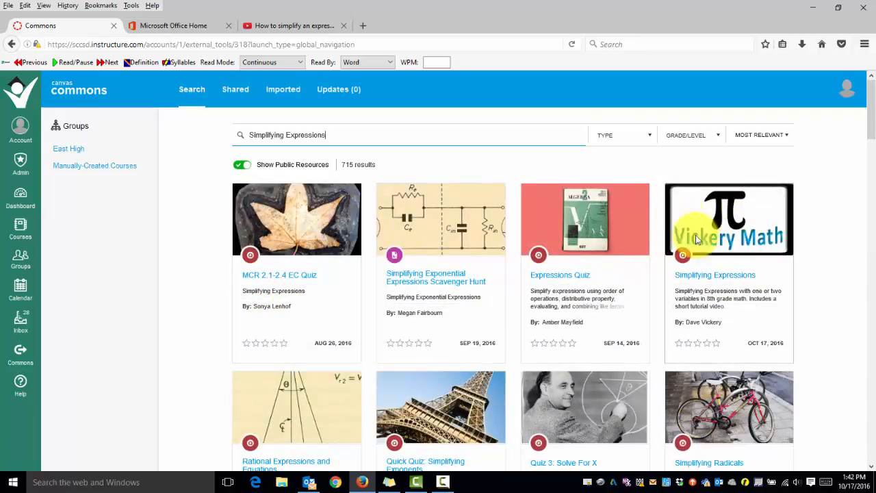
mouse_move(712, 227)
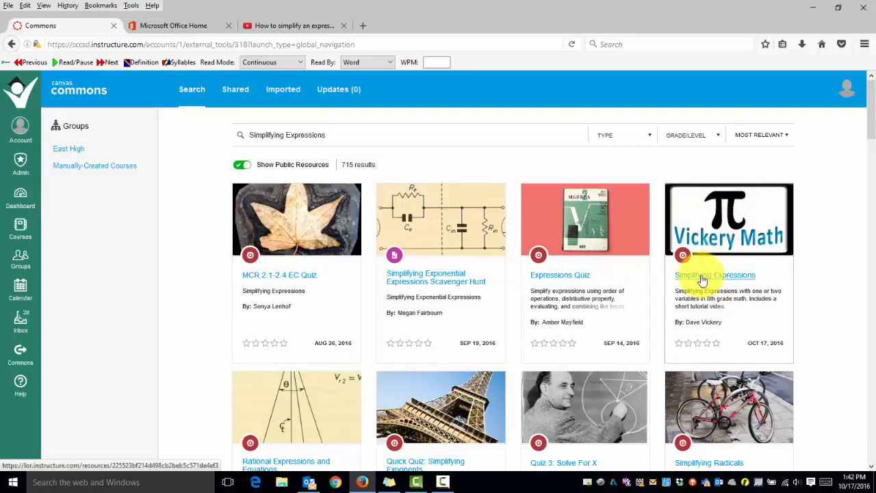
Import Vickery Math's Simplifying Expressions resource into Technology Integration 101.
click(716, 273)
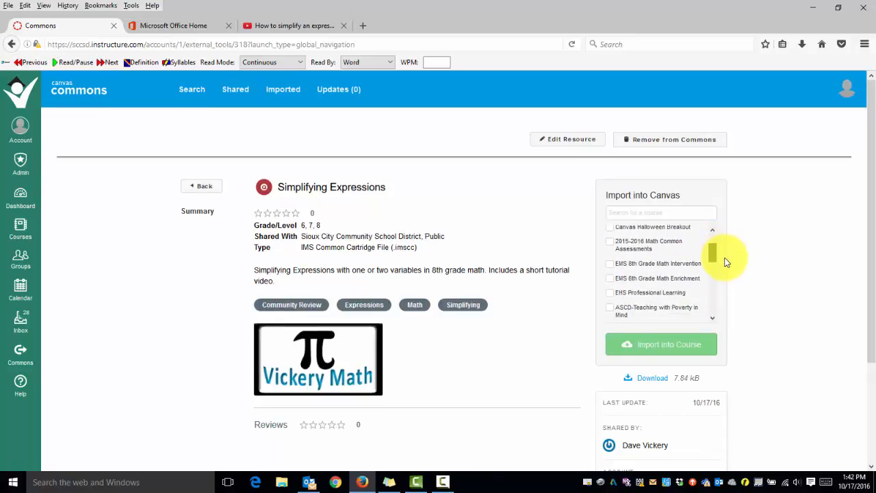
scroll(down, 3)
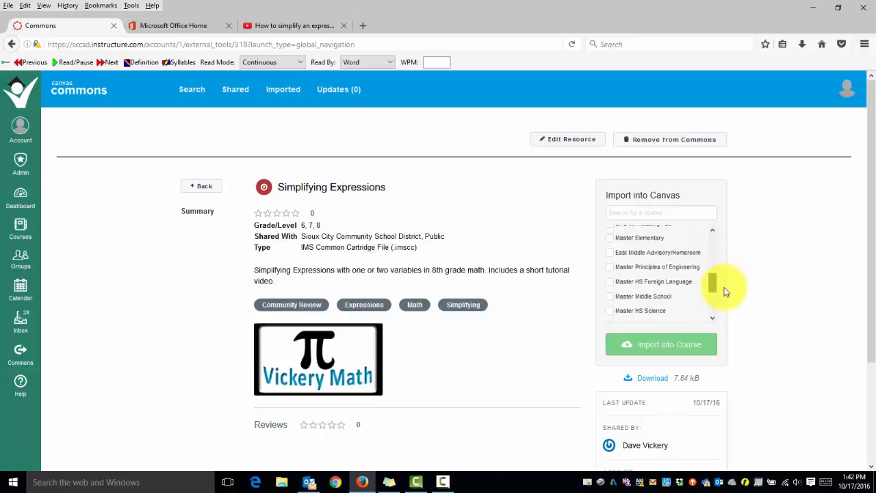
scroll(down, 3)
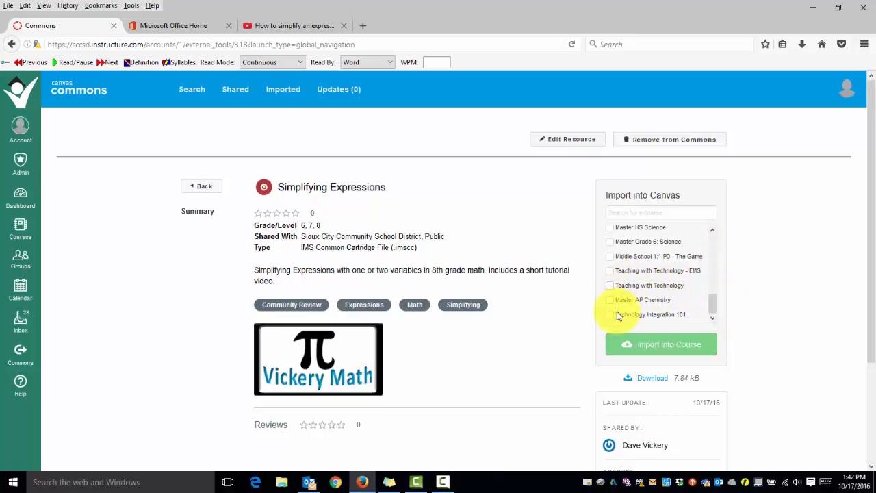
click(609, 314)
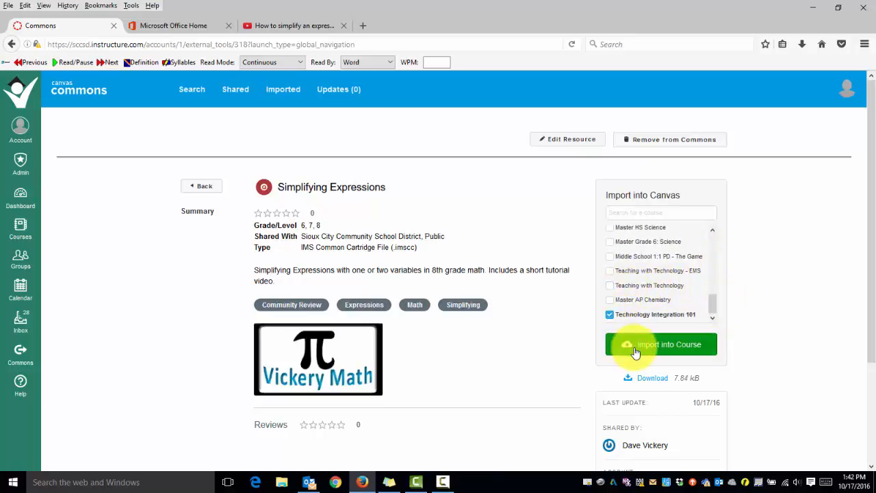
click(660, 343)
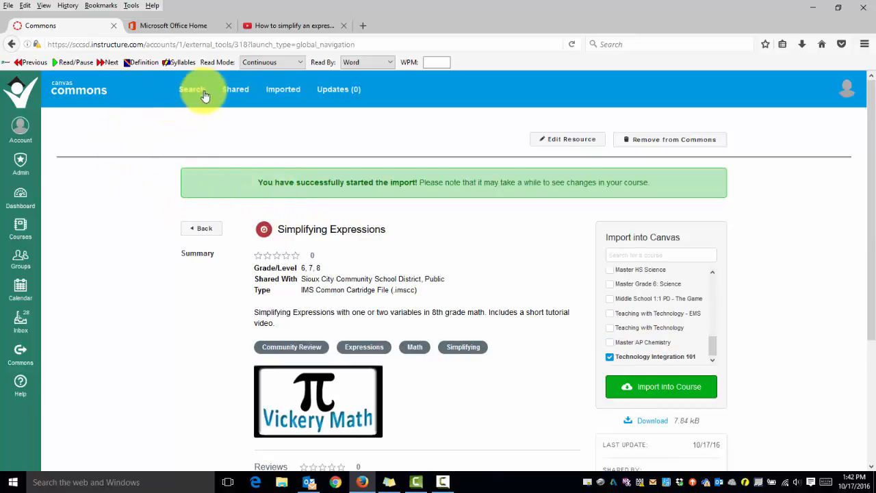
Search Commons for "Math" and browse the 1,571 matching public resources.
click(192, 89)
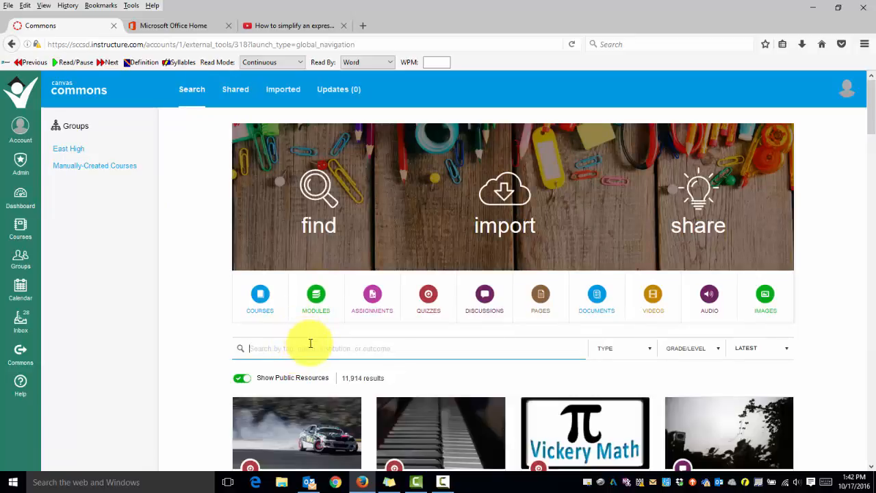
text(M)
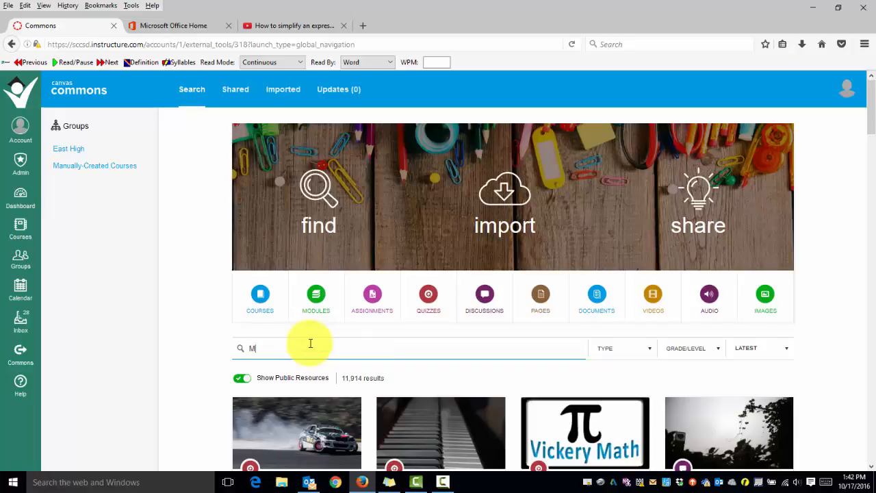
text(ath)
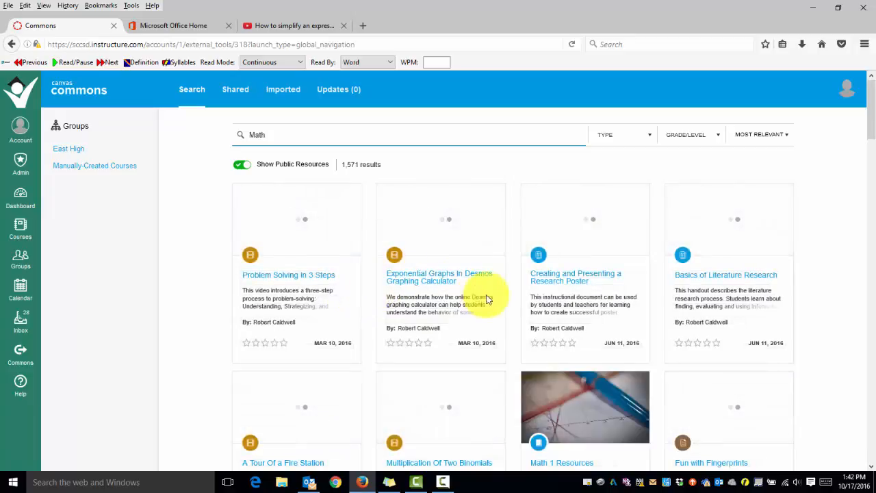
scroll(down, 3)
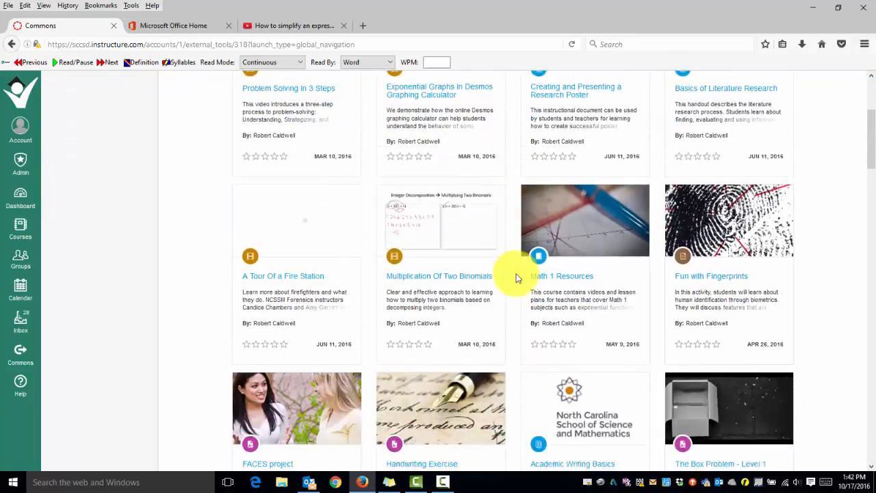
scroll(down, 3)
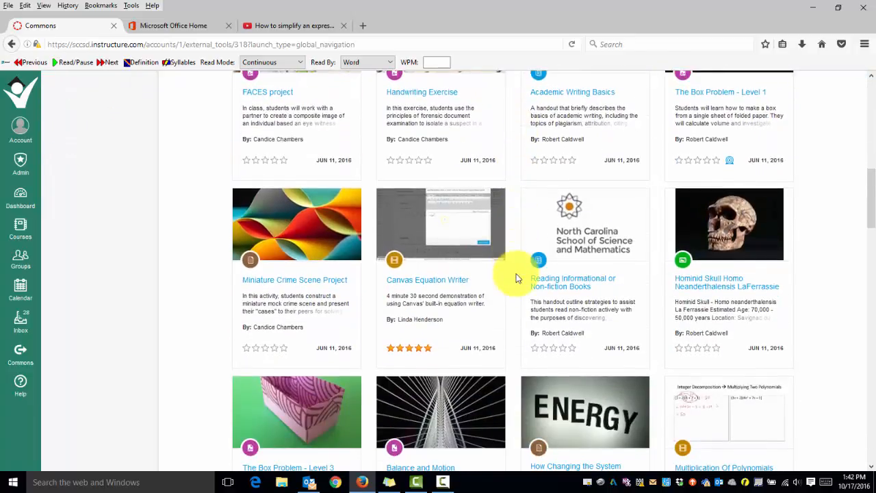
scroll(down, 3)
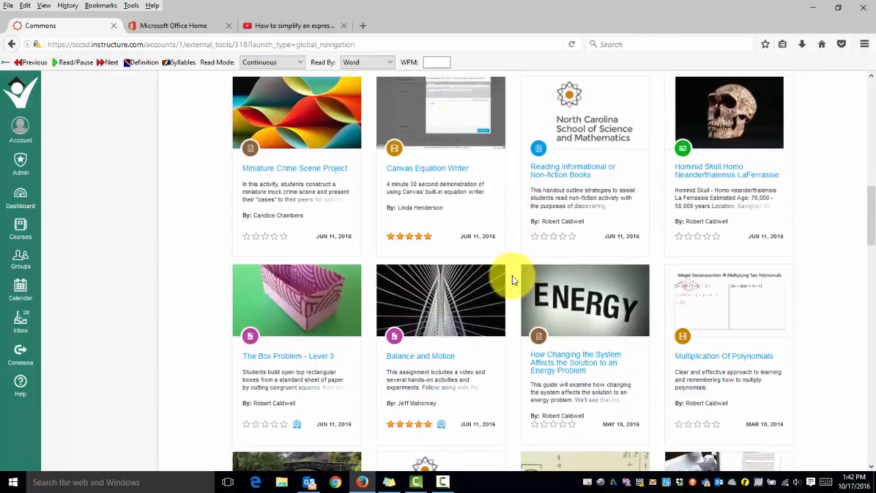
text(Math)
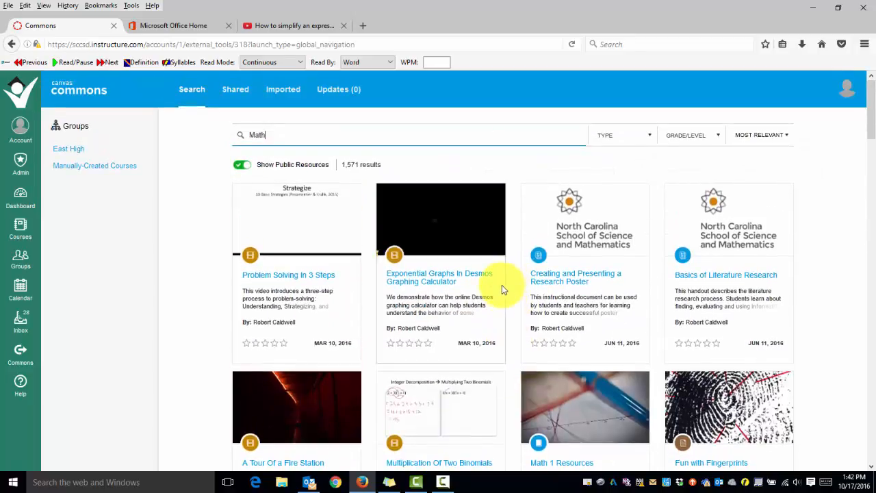